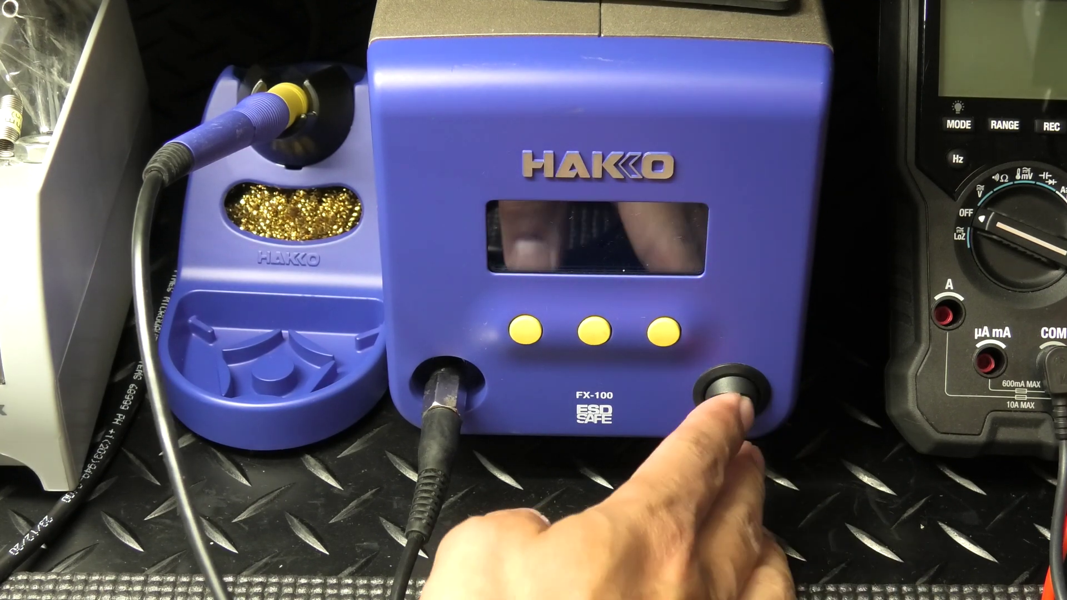
Switch on the FX-100 station so the display shows the HAKKO FX-100 startup screen.
left_click(735, 395)
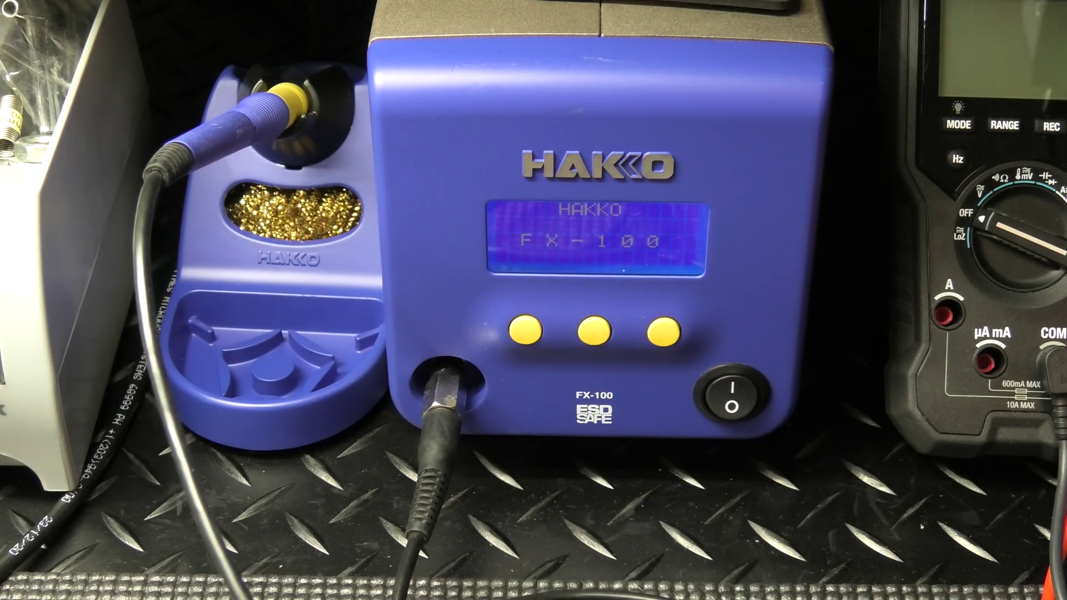